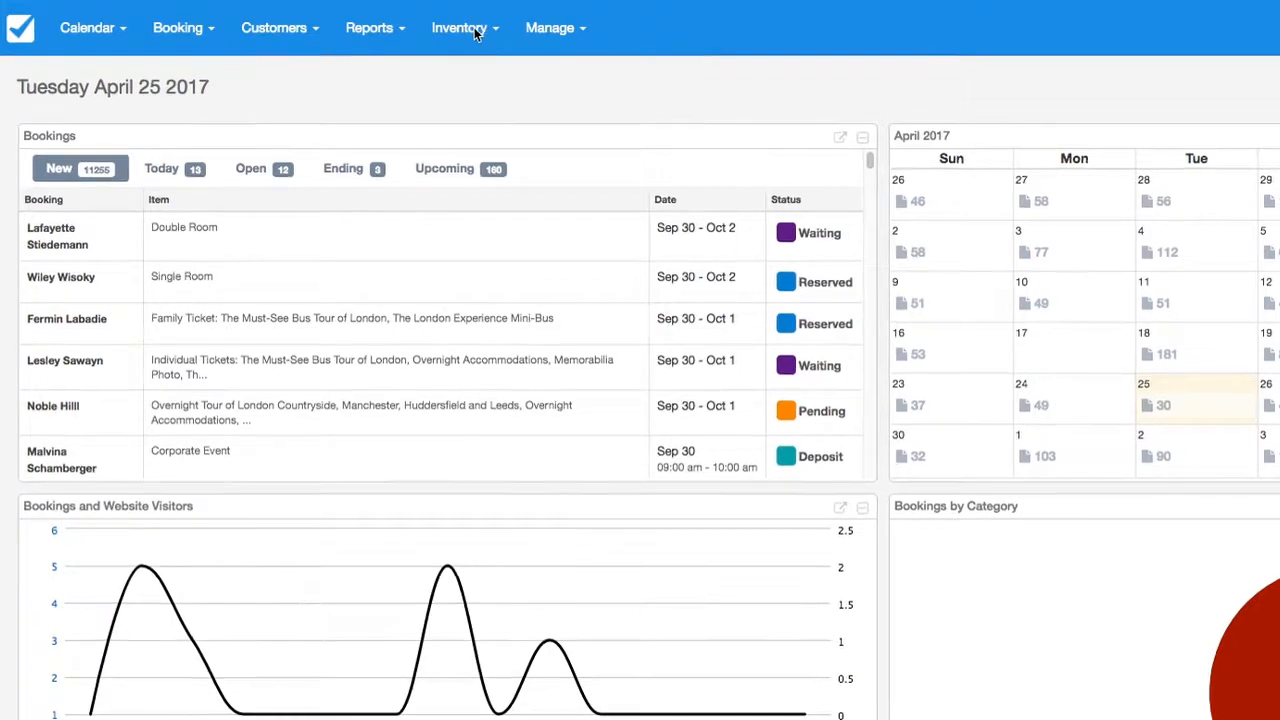
Archive the Corporate Event item from its edit page in Inventory Items.
{"action": "left_click", "coordinate": [458, 27]}
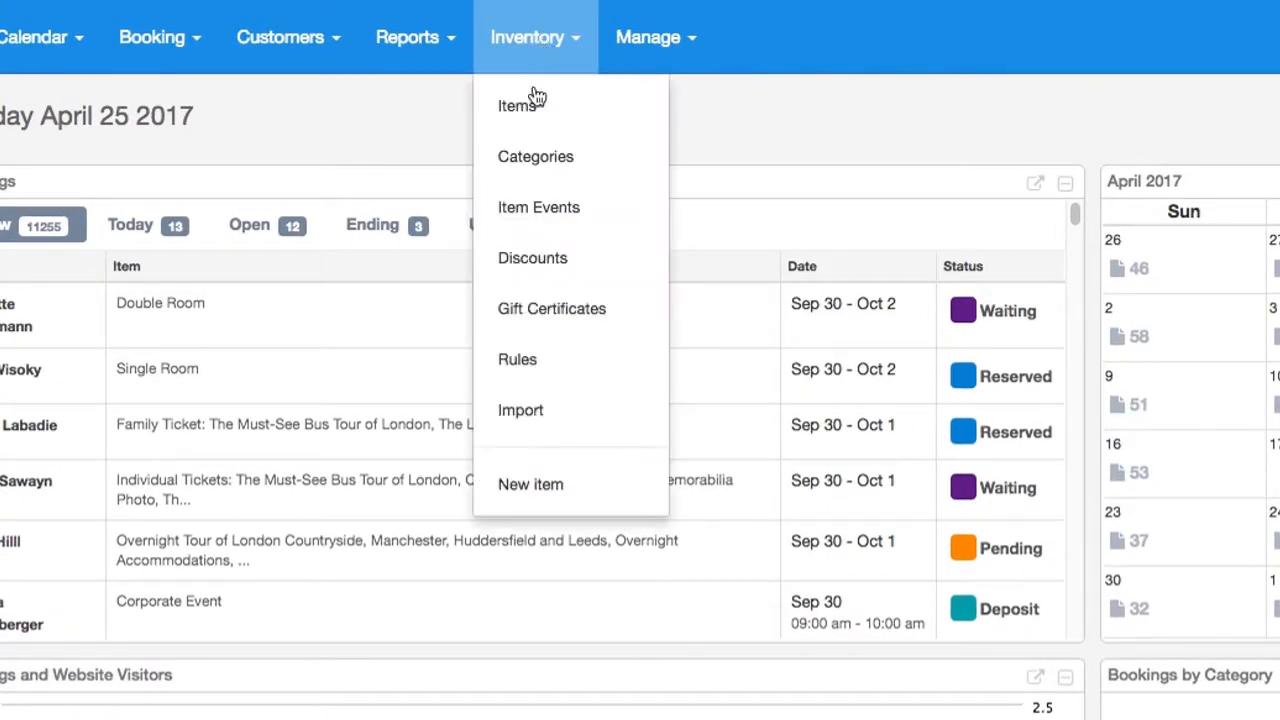
{"action": "left_click", "coordinate": [511, 105]}
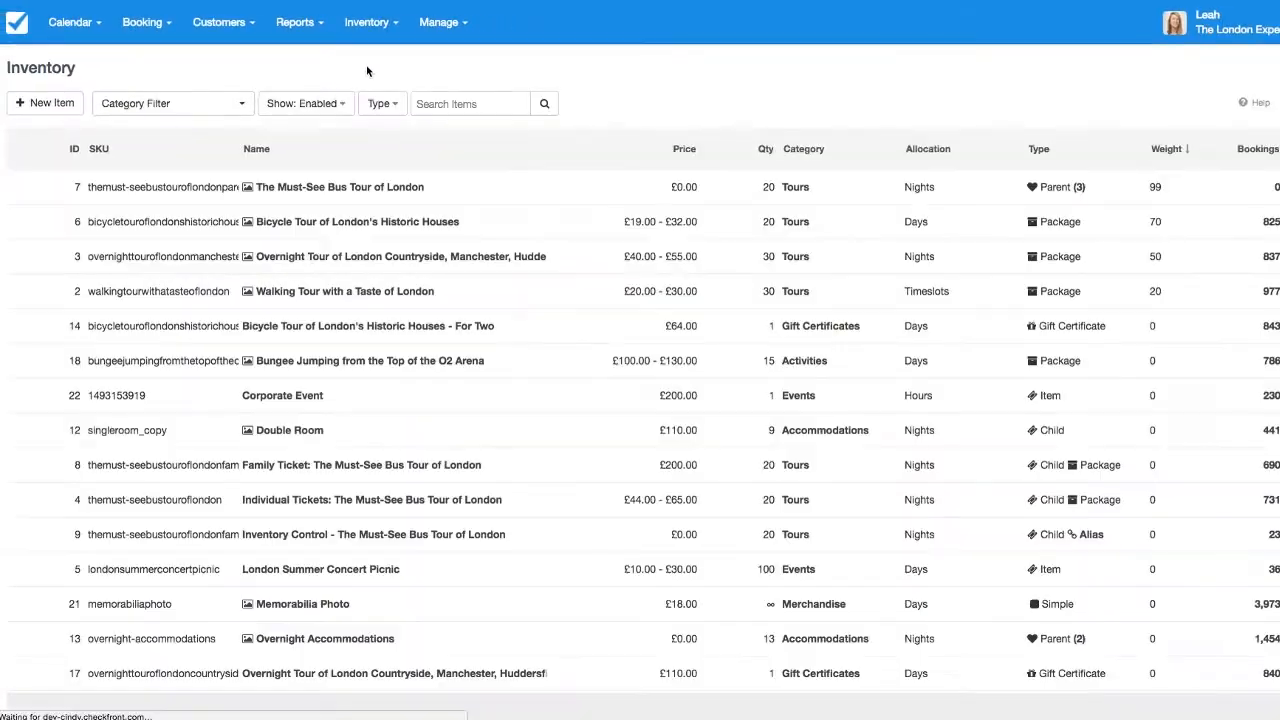
{"action": "left_click", "coordinate": [861, 683]}
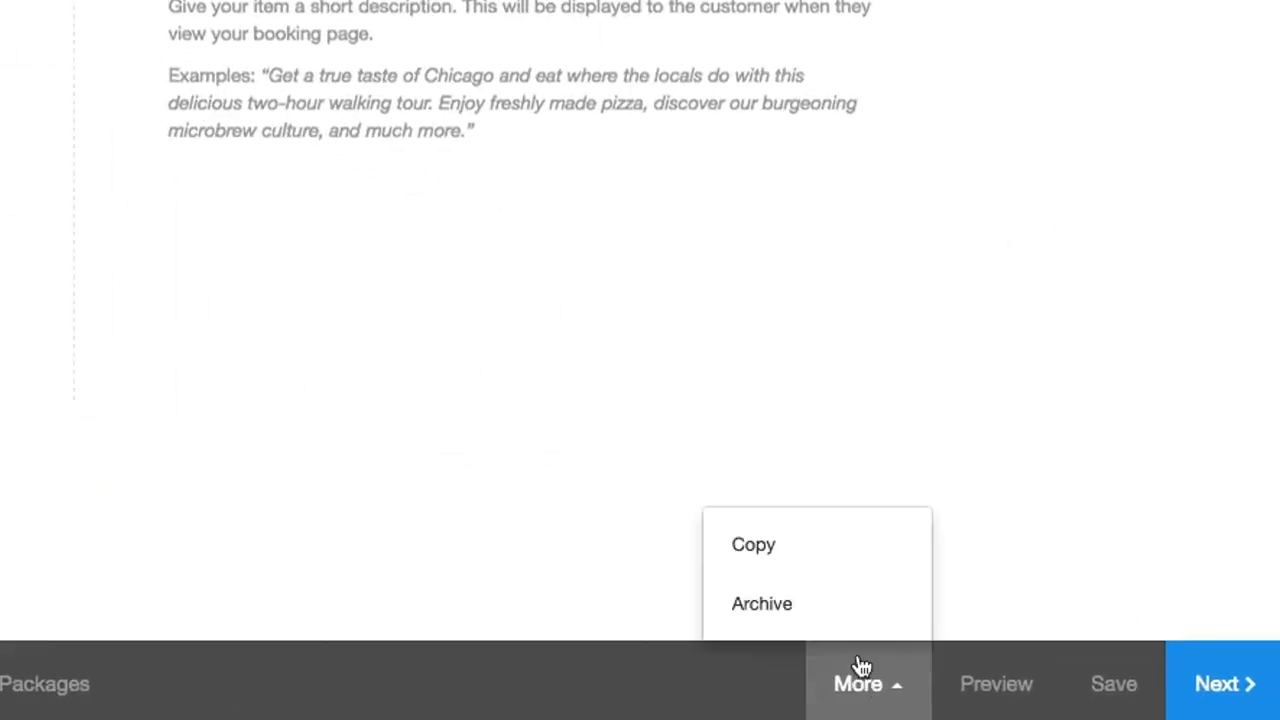
{"action": "left_click", "coordinate": [761, 603]}
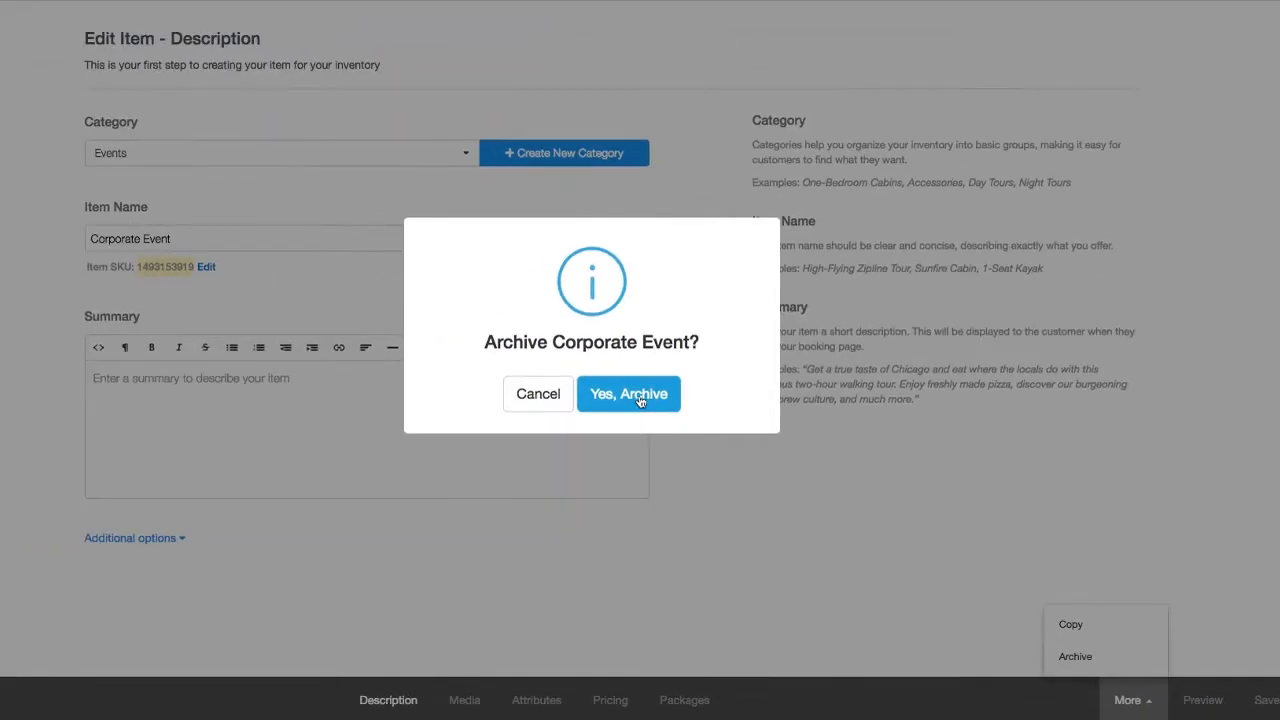
{"action": "left_click", "coordinate": [629, 394]}
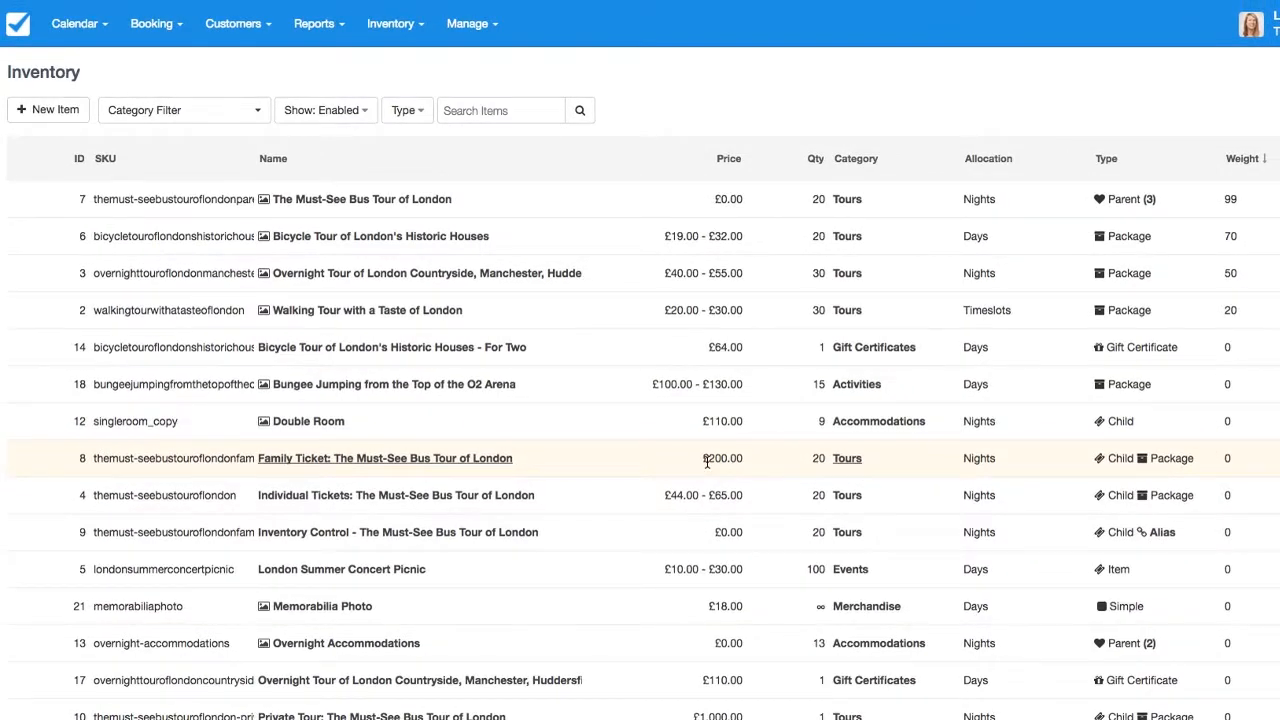
Open the archived Corporate Event item and set its Default Calendar Status to Available.
{"action": "left_click", "coordinate": [325, 110]}
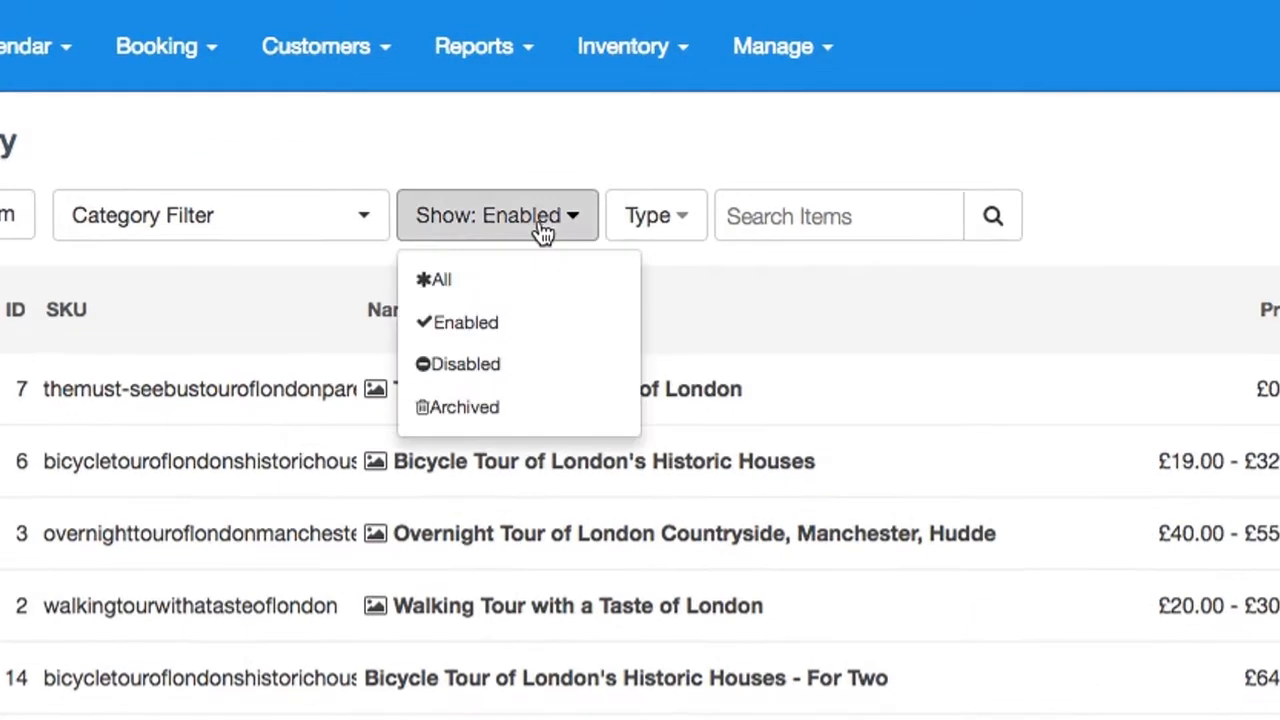
{"action": "left_click", "coordinate": [466, 407]}
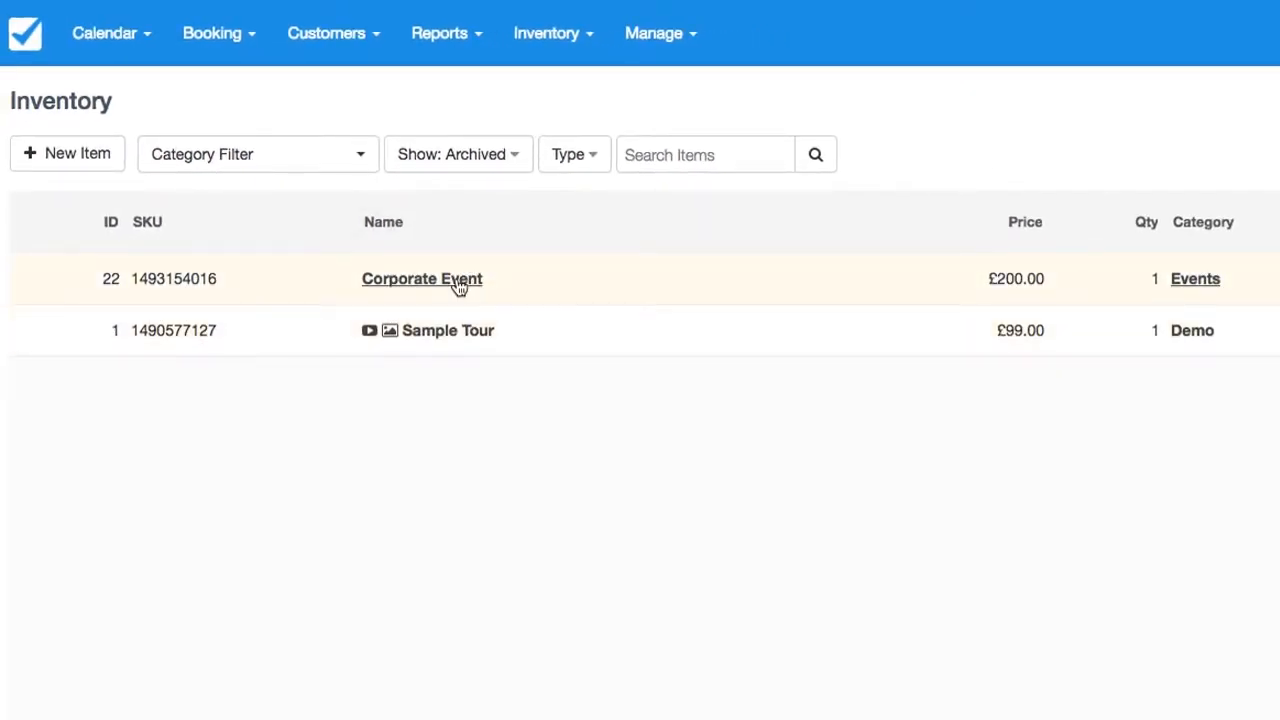
{"action": "left_click", "coordinate": [421, 278]}
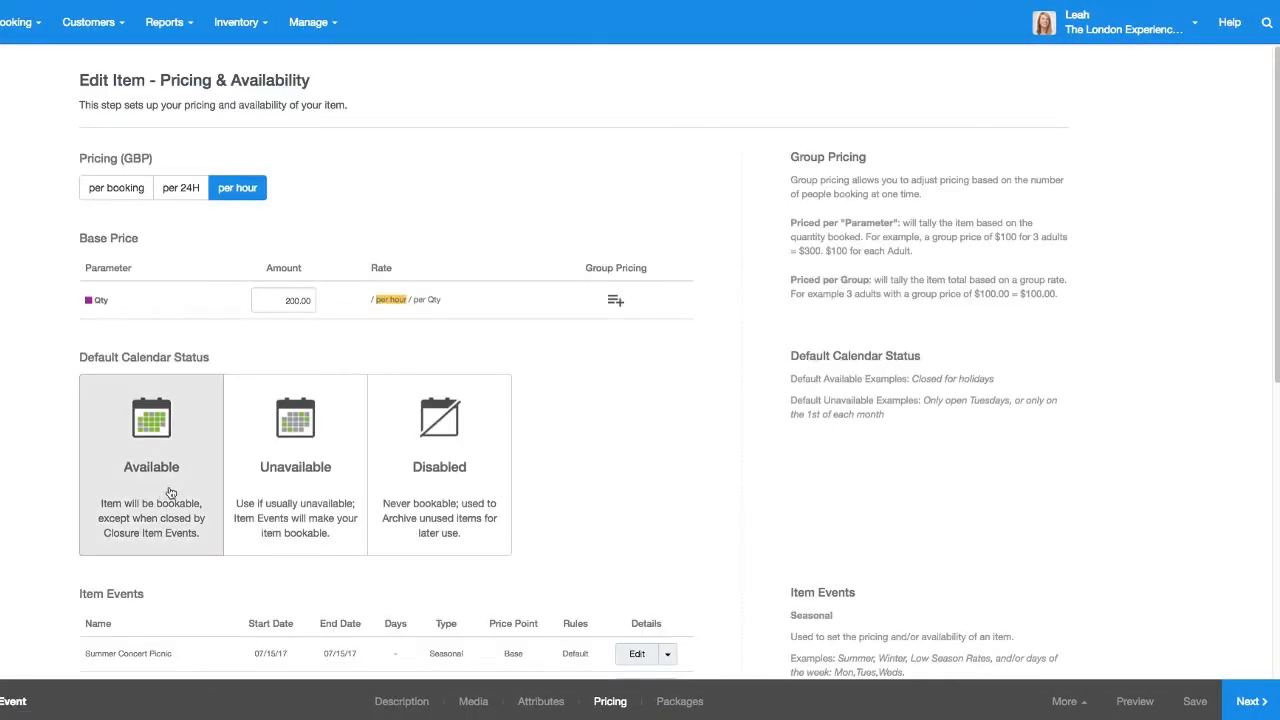
{"action": "mouse_move", "coordinate": [172, 479]}
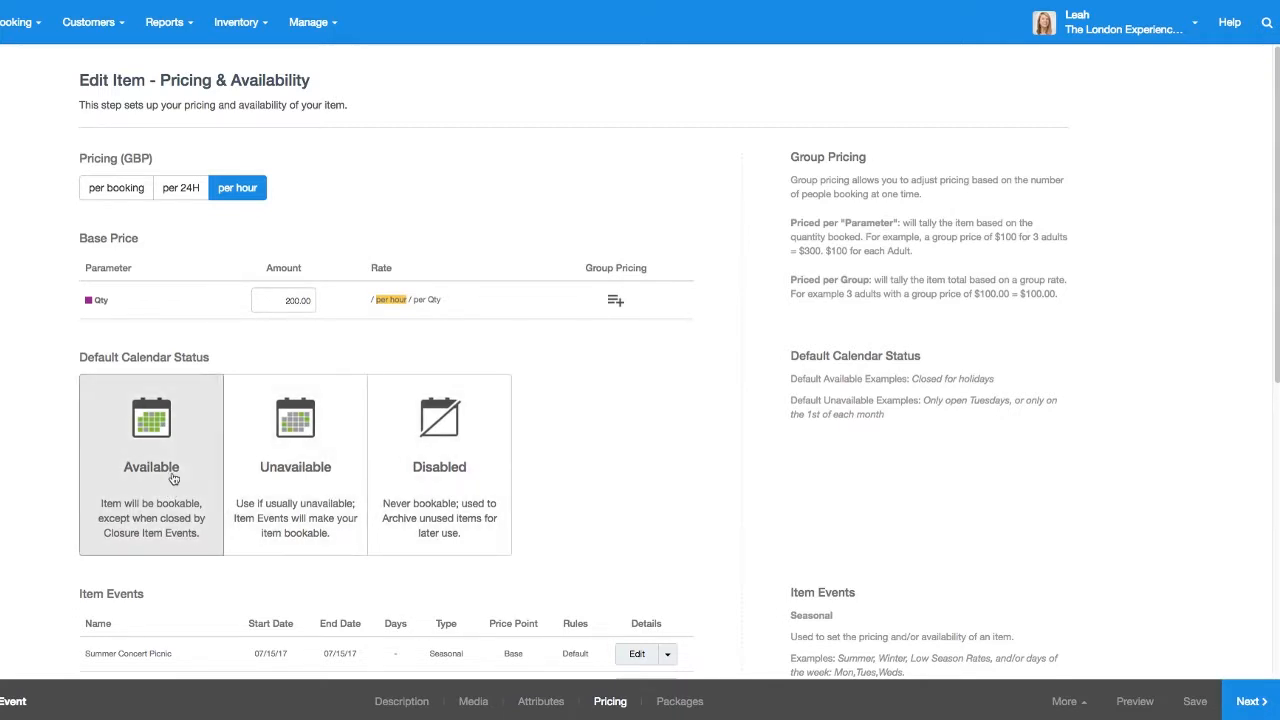
{"action": "left_click", "coordinate": [1189, 700]}
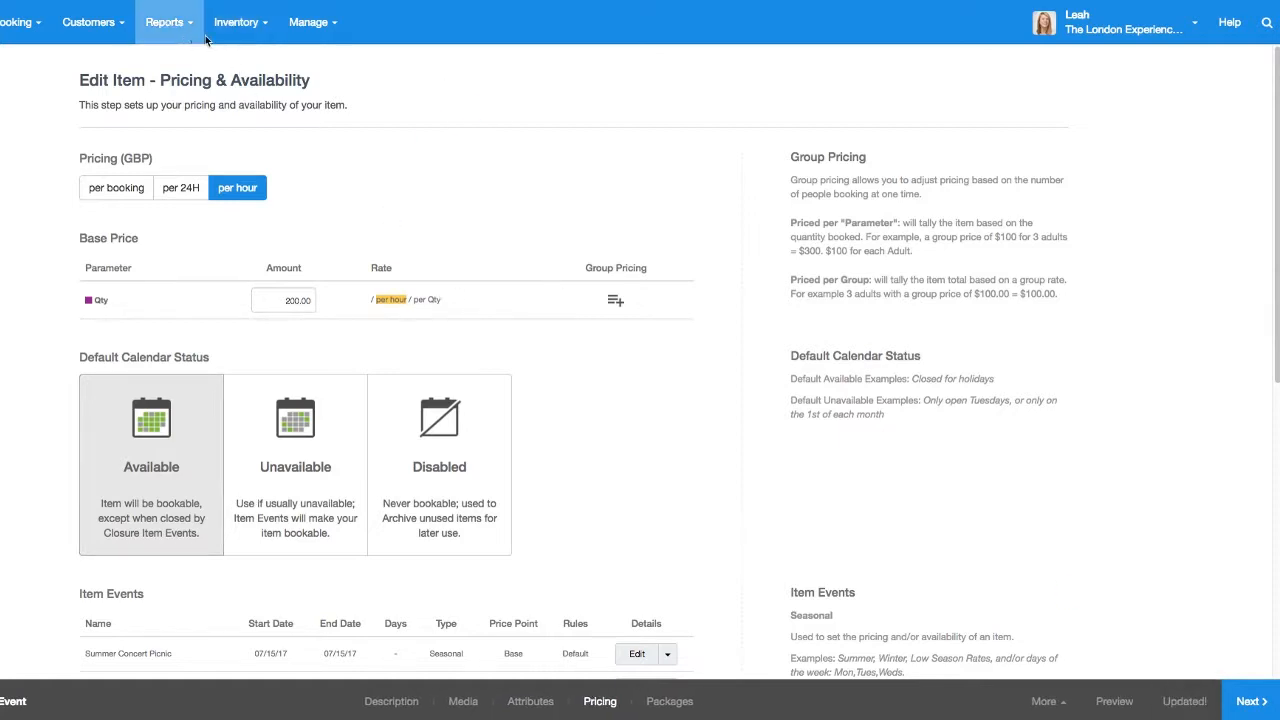
{"action": "left_click", "coordinate": [242, 22]}
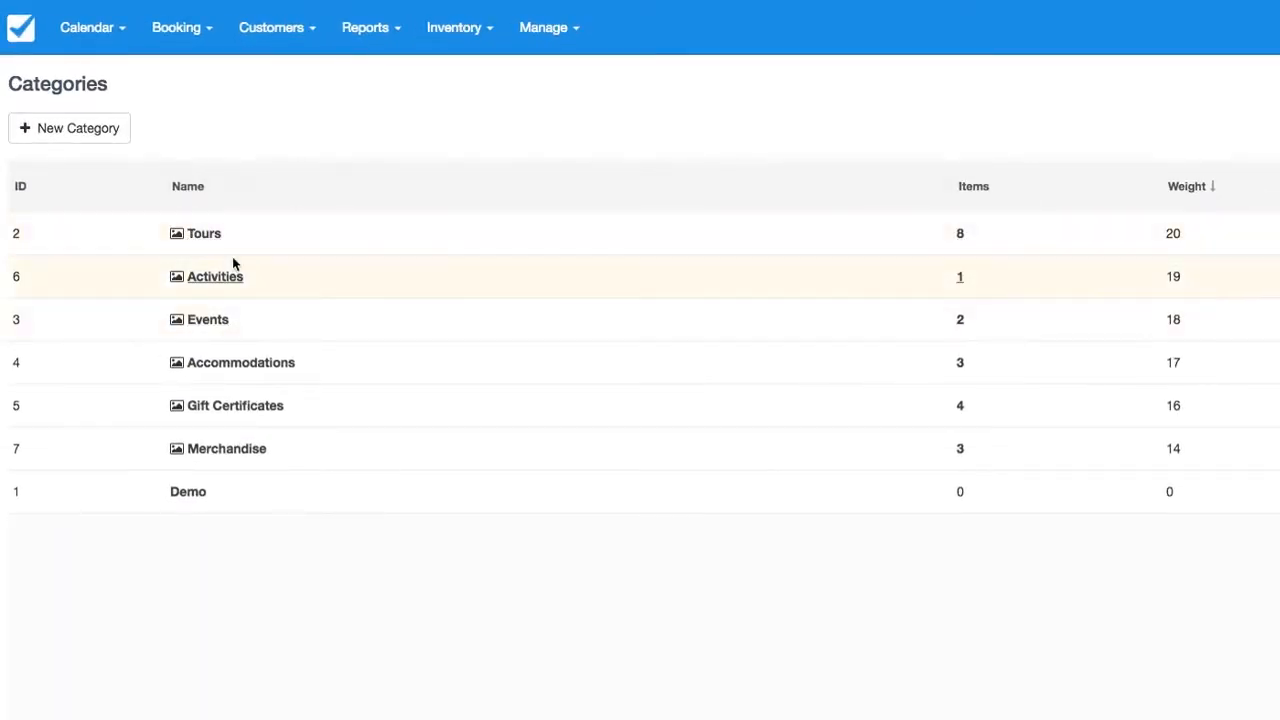
{"action": "mouse_move", "coordinate": [314, 265]}
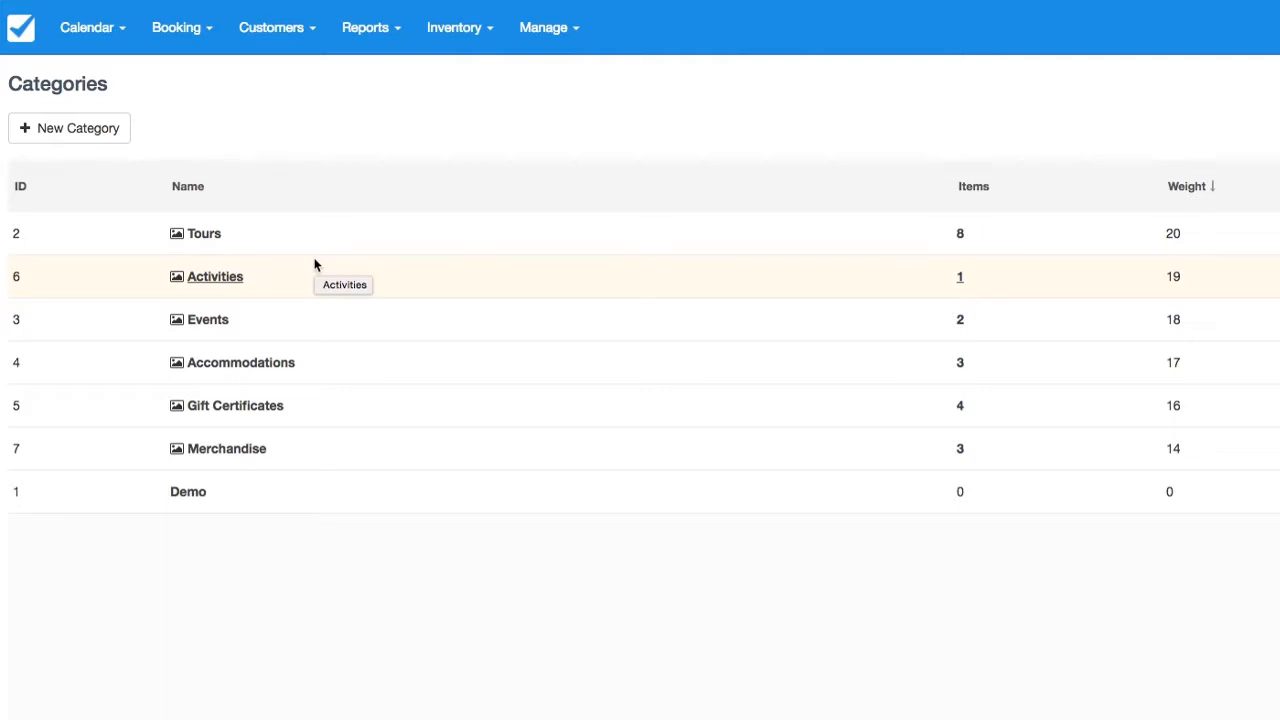
{"action": "mouse_move", "coordinate": [975, 277]}
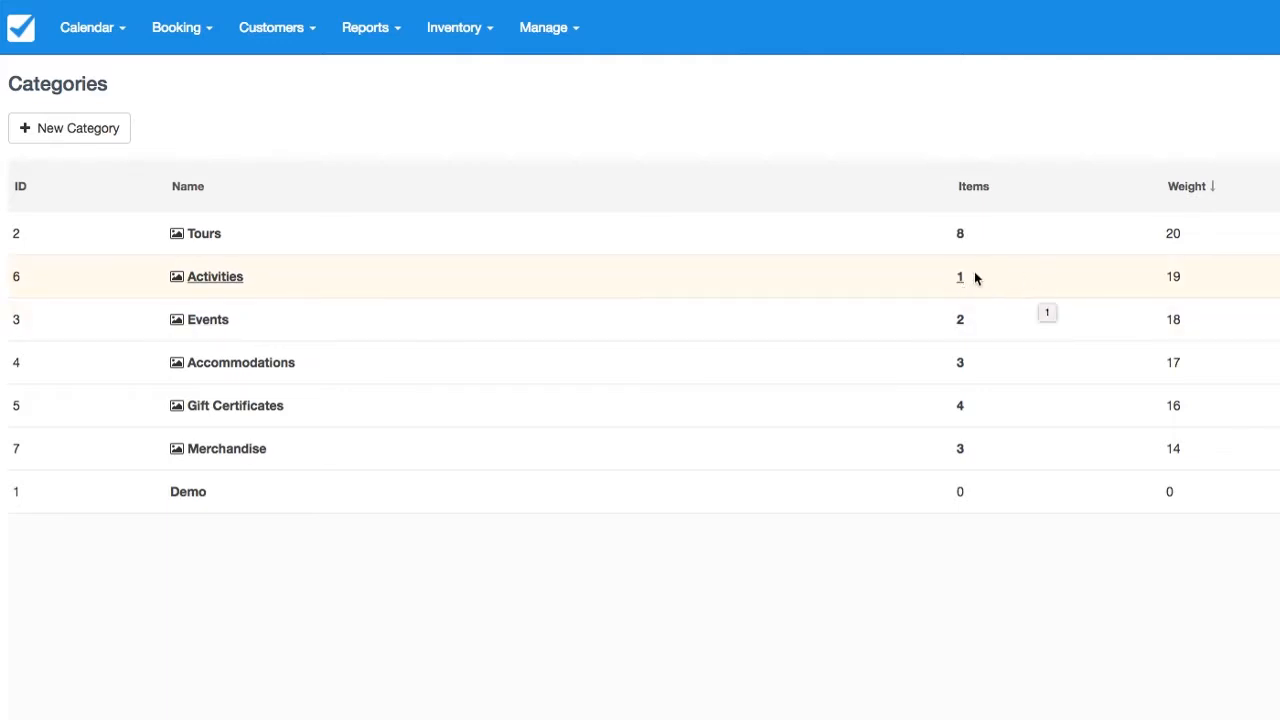
{"action": "mouse_move", "coordinate": [222, 284]}
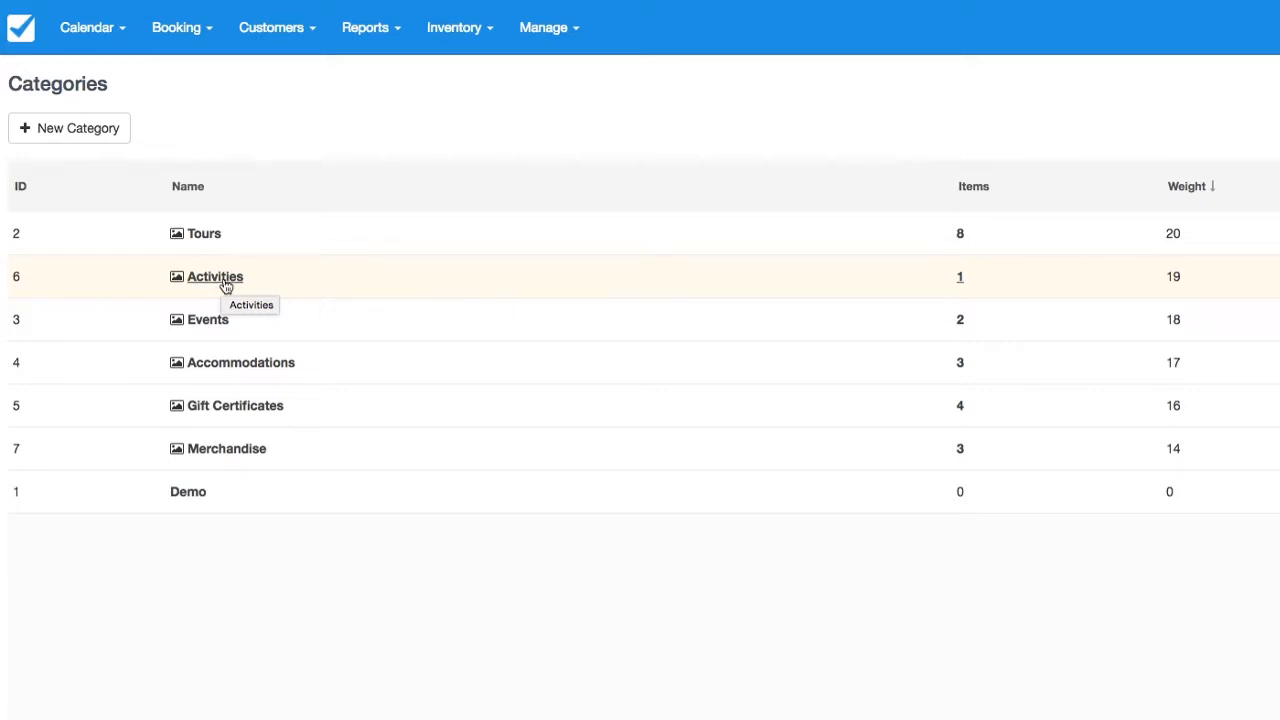
{"action": "mouse_move", "coordinate": [966, 282]}
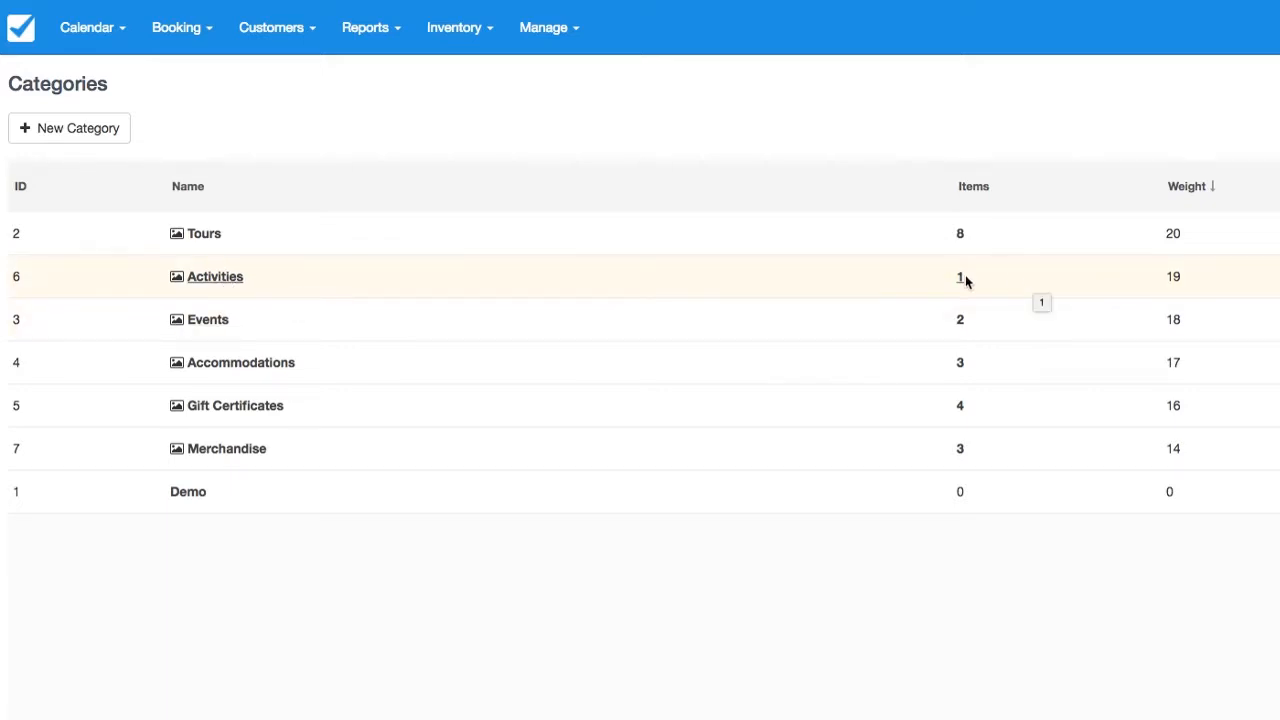
{"action": "mouse_move", "coordinate": [346, 291]}
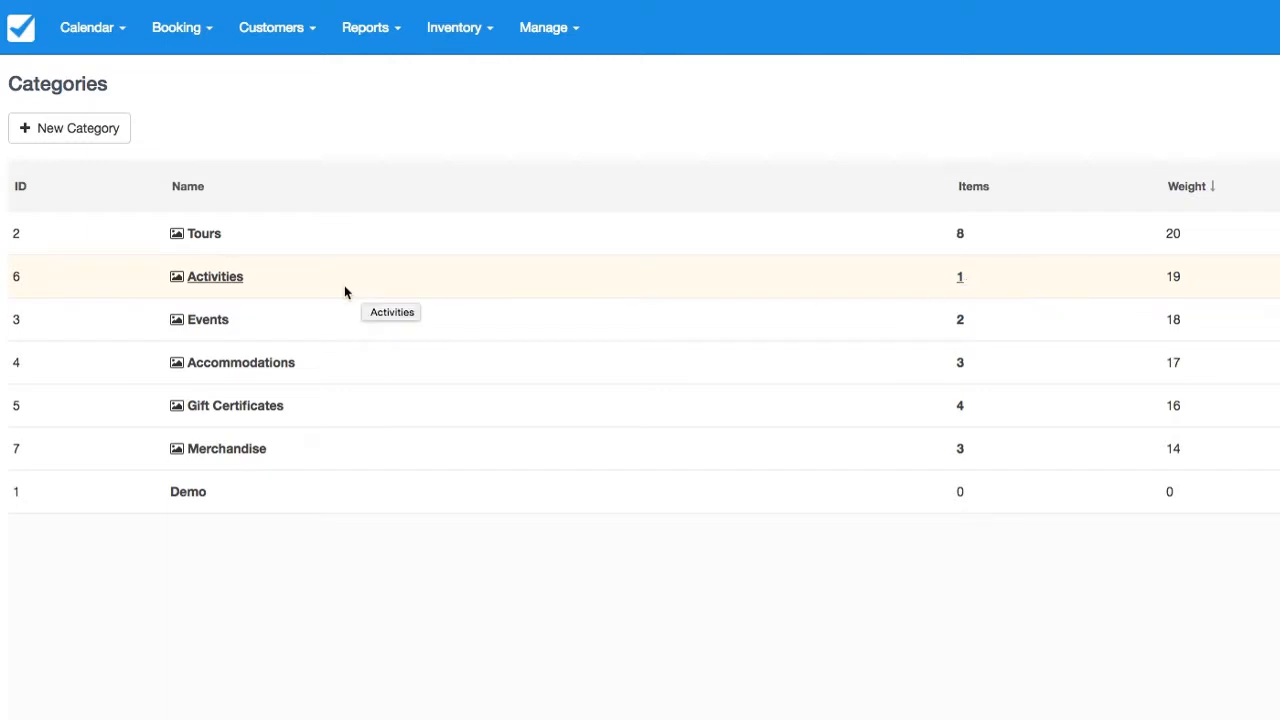
{"action": "mouse_move", "coordinate": [225, 282]}
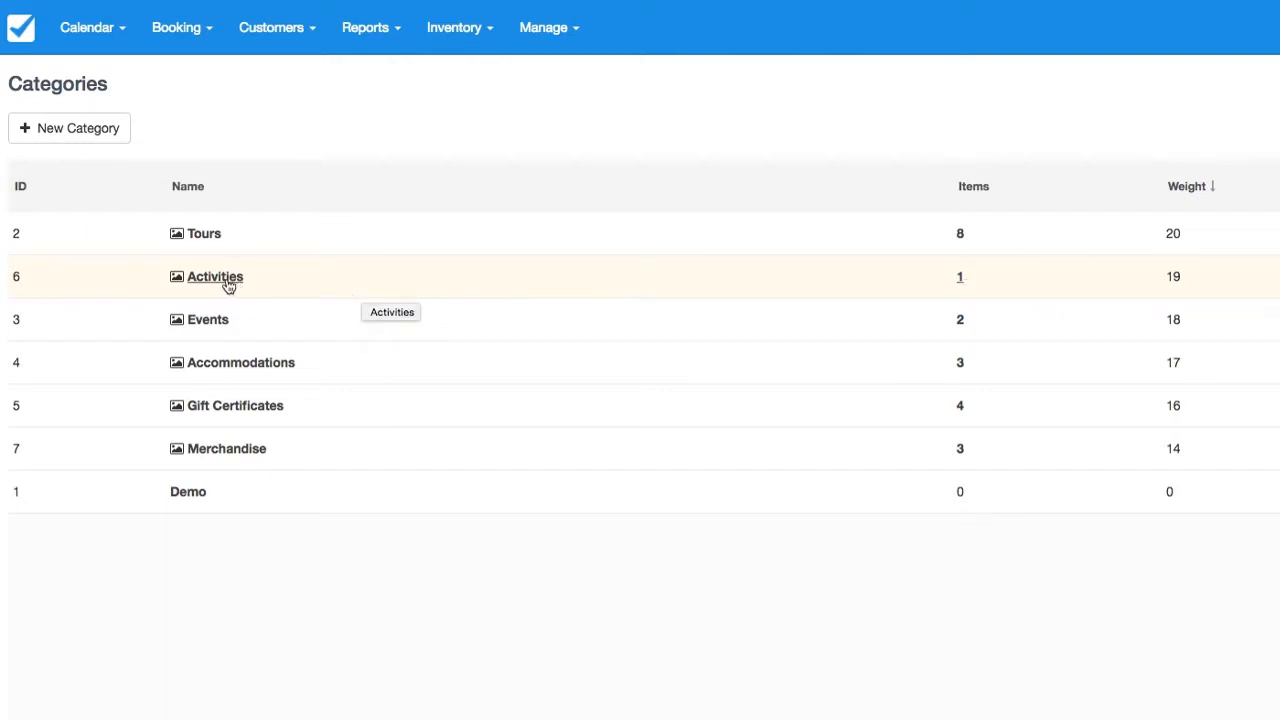
Change the Activities category's status to Archived and save it.
{"action": "left_click", "coordinate": [214, 277]}
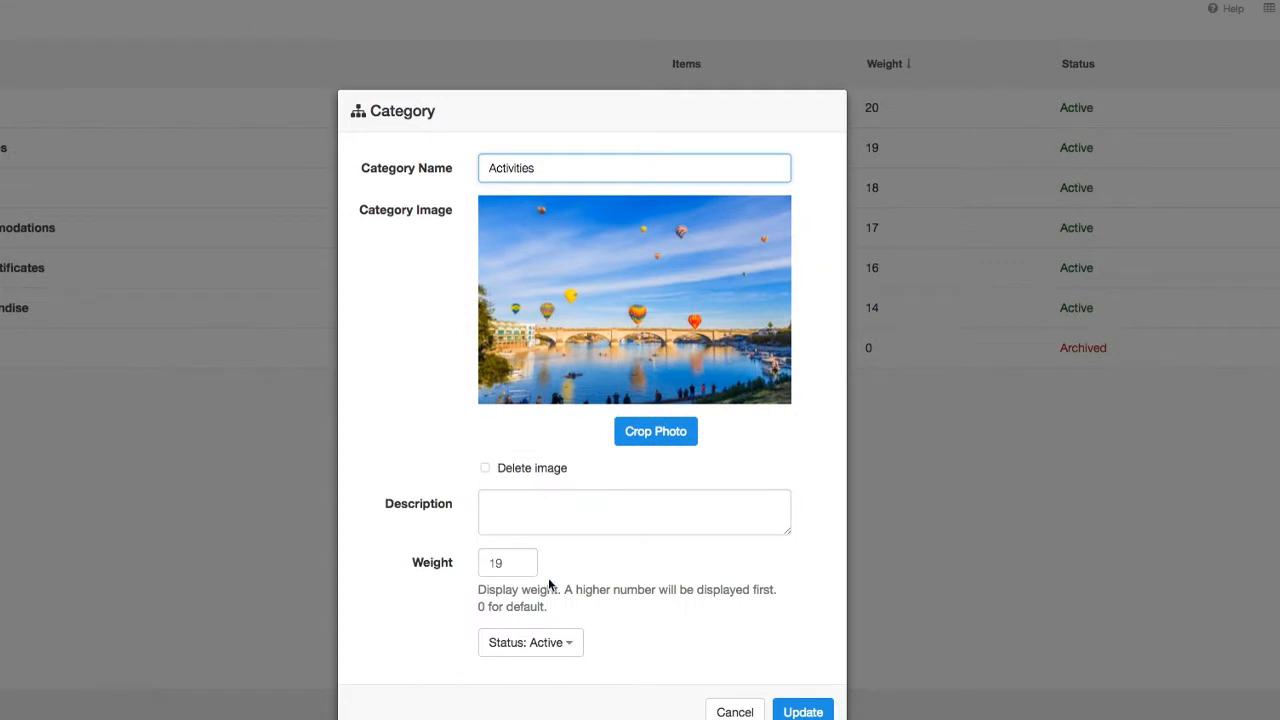
{"action": "left_click", "coordinate": [530, 642]}
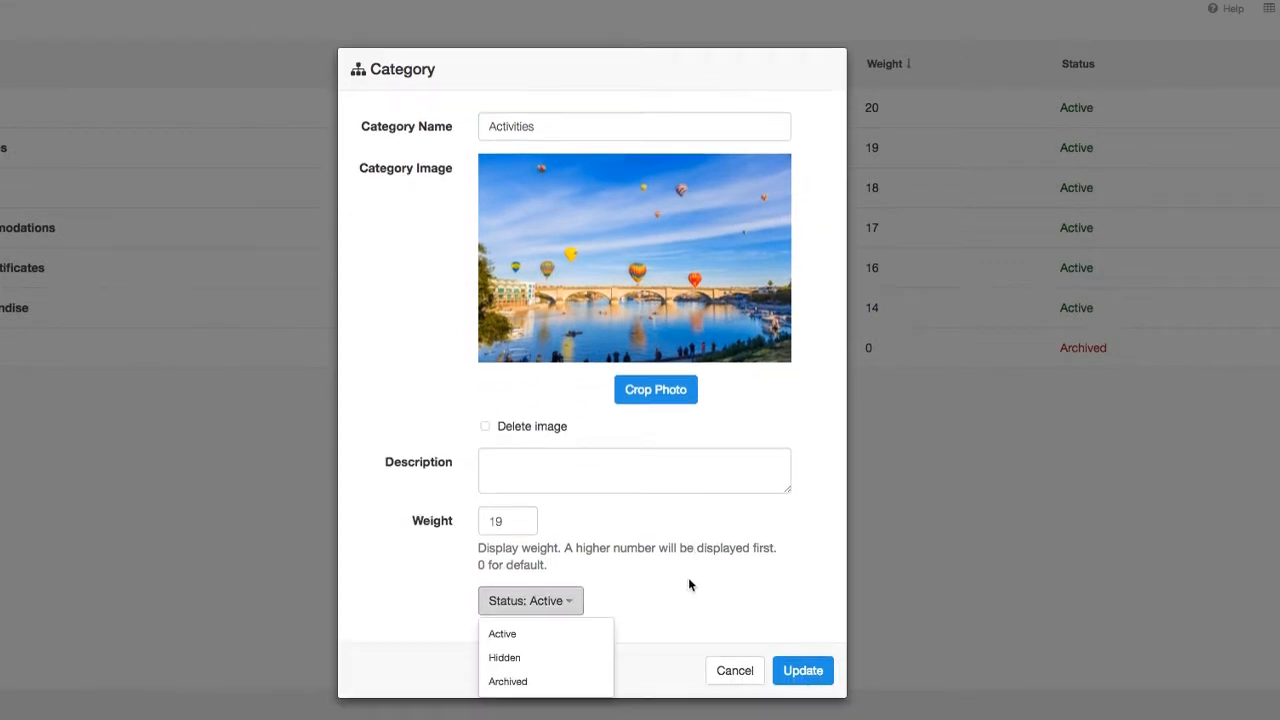
{"action": "left_click", "coordinate": [507, 681]}
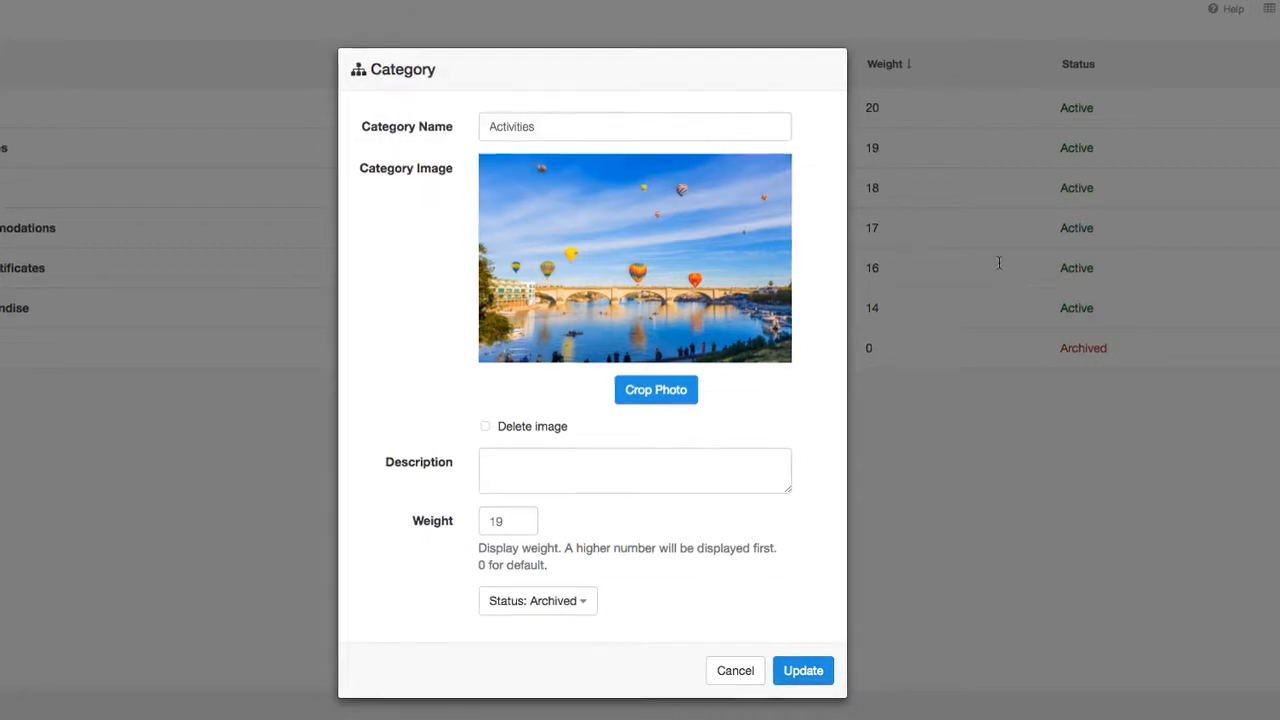
{"action": "left_click", "coordinate": [803, 670]}
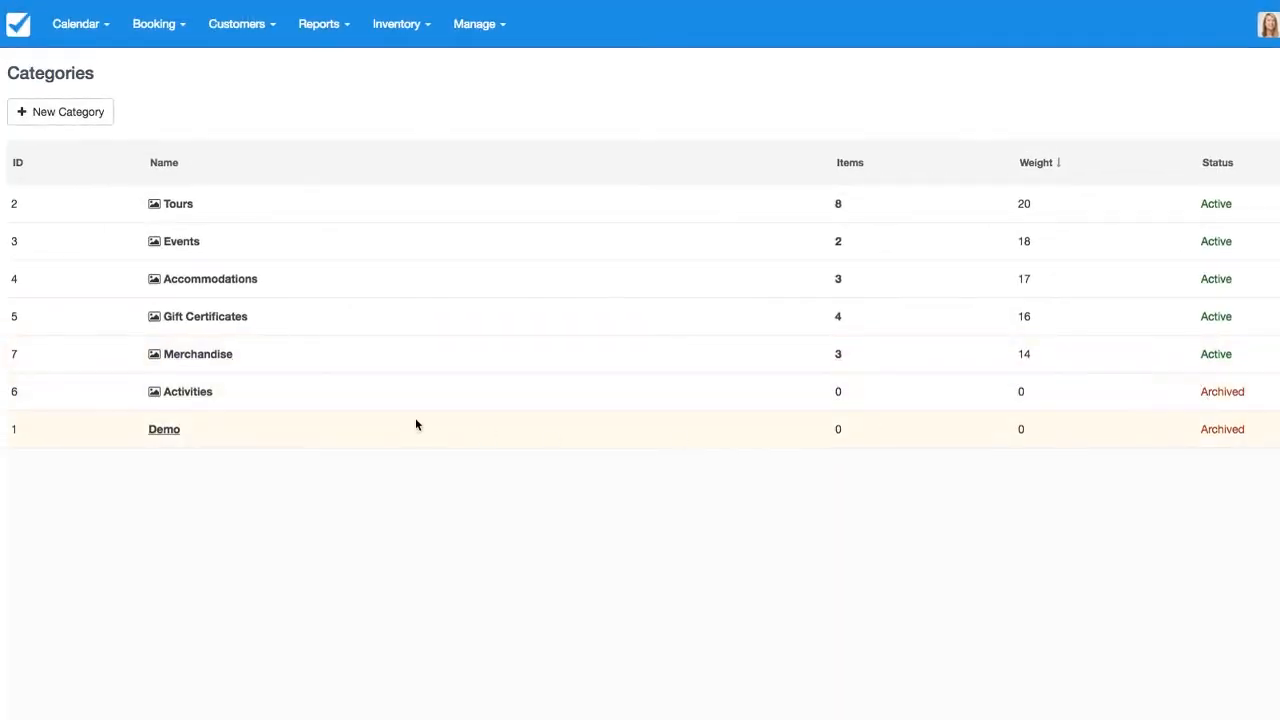
{"action": "mouse_move", "coordinate": [232, 401]}
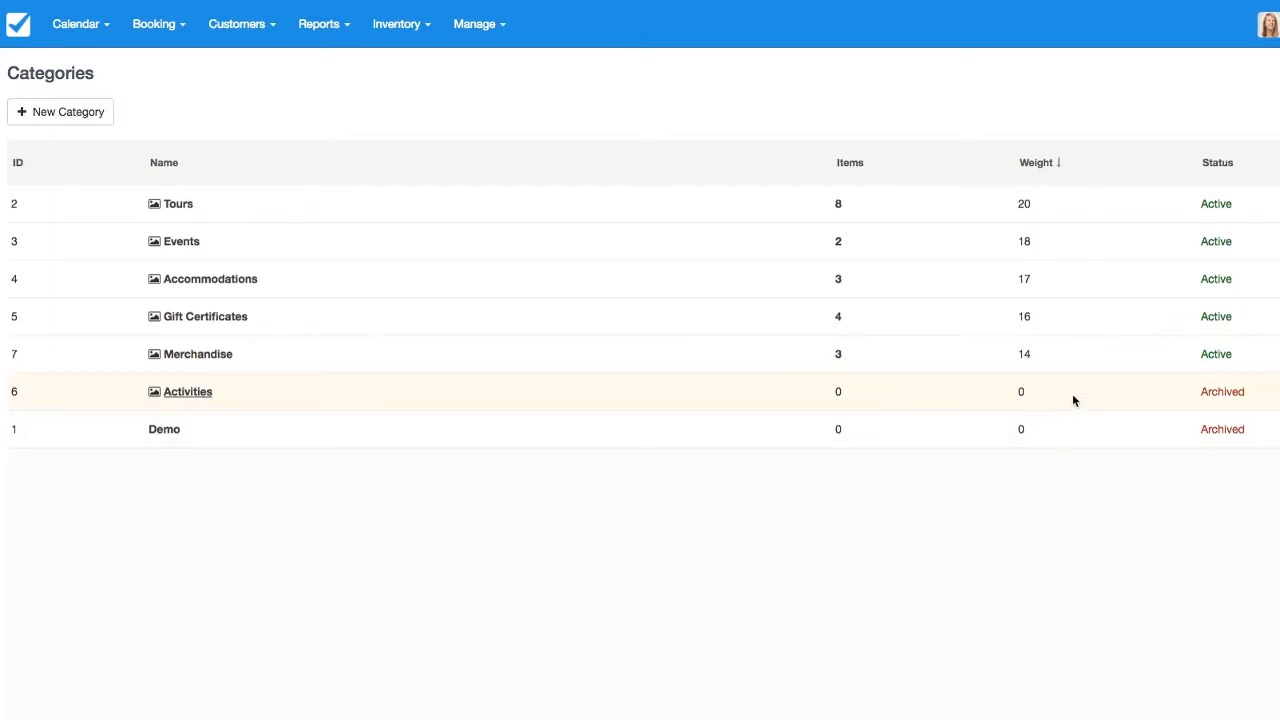
{"action": "mouse_move", "coordinate": [833, 385]}
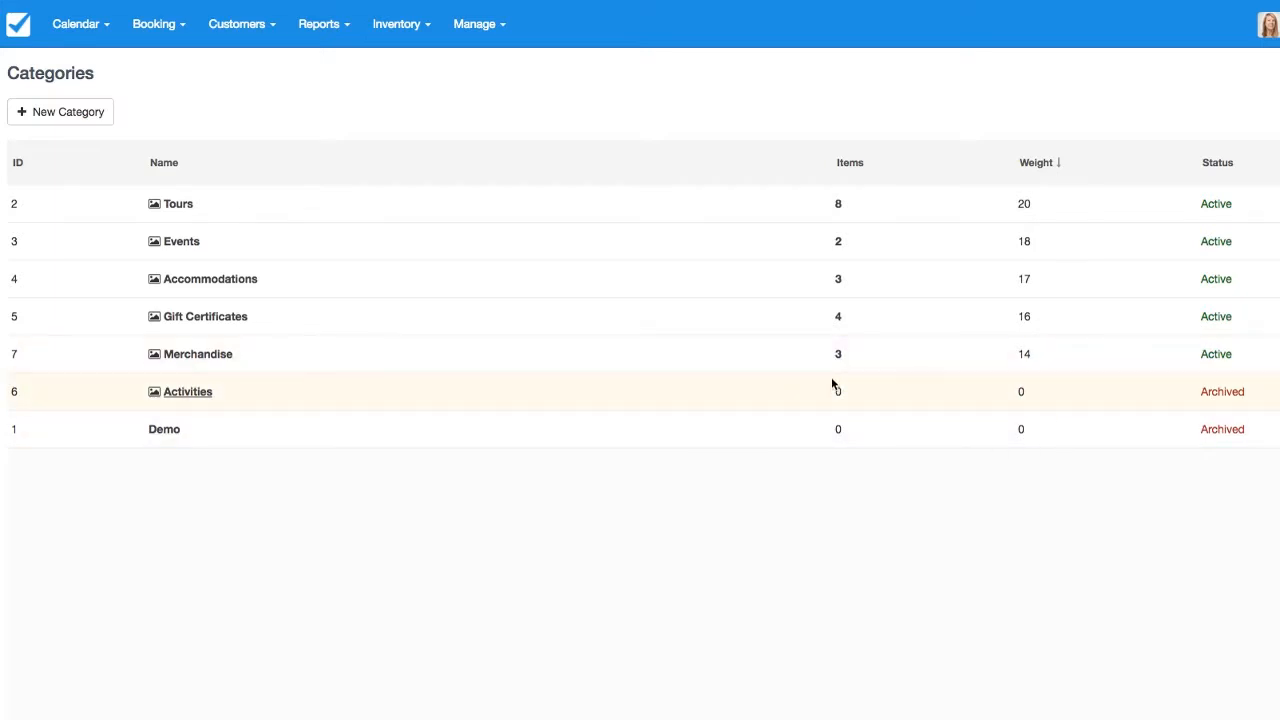
Switch the Activities category's status from Archived back to Active and save it.
{"action": "left_click", "coordinate": [186, 391]}
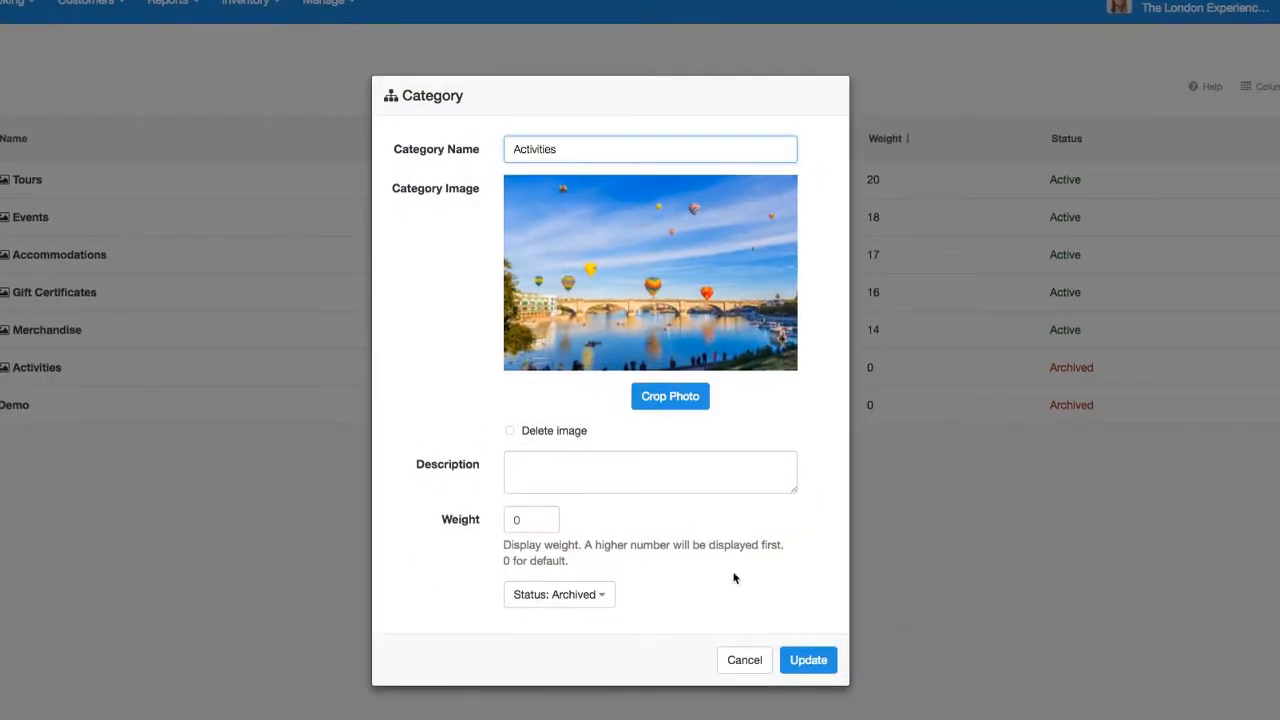
{"action": "left_click", "coordinate": [558, 594]}
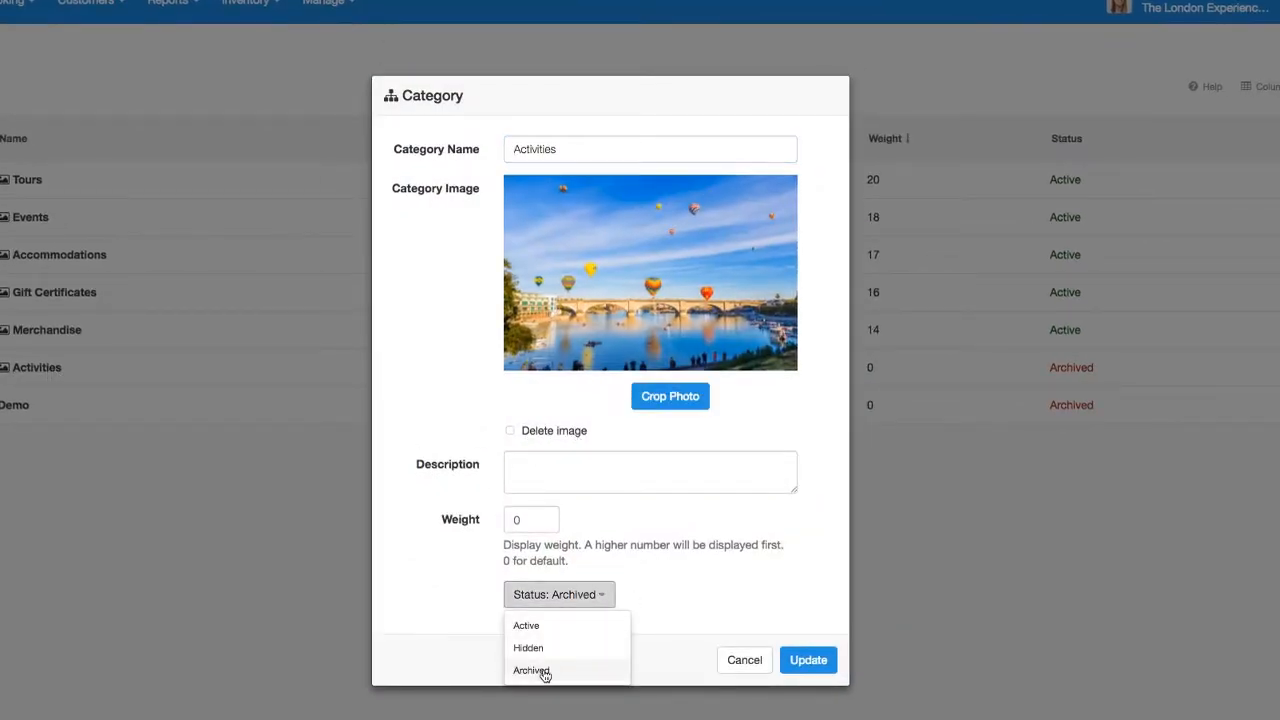
{"action": "left_click", "coordinate": [525, 625]}
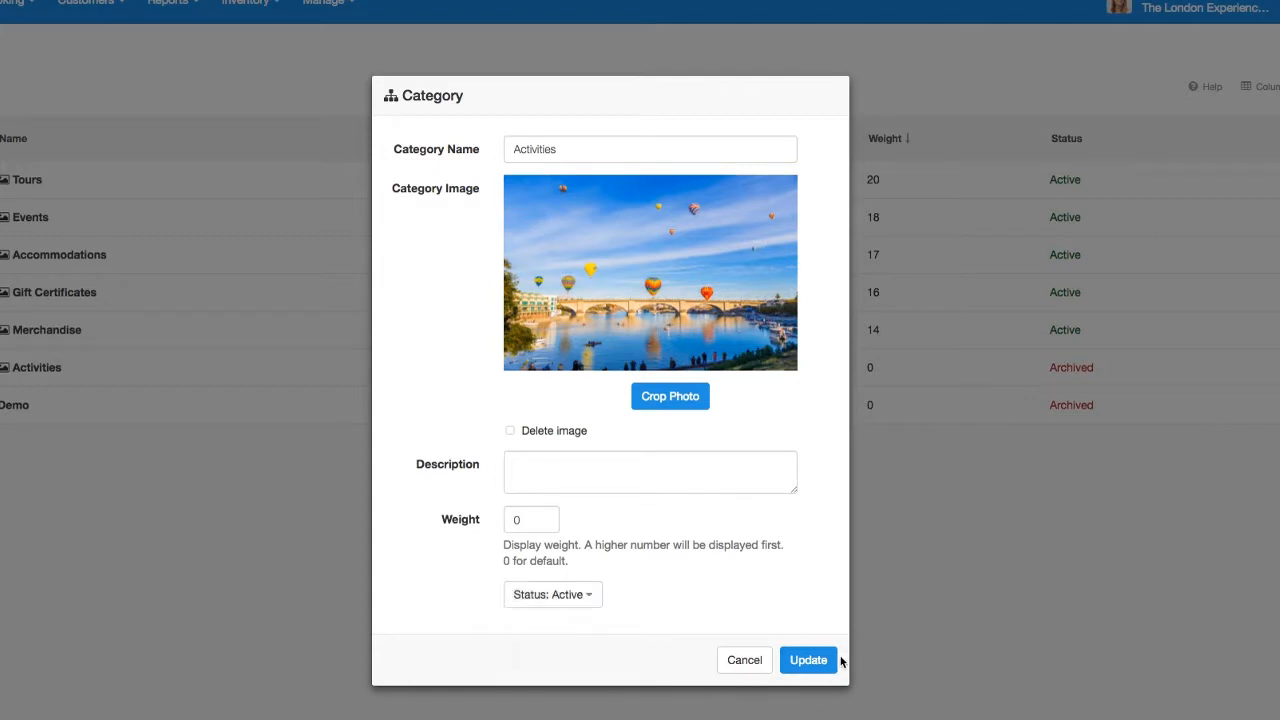
{"action": "left_click", "coordinate": [807, 660]}
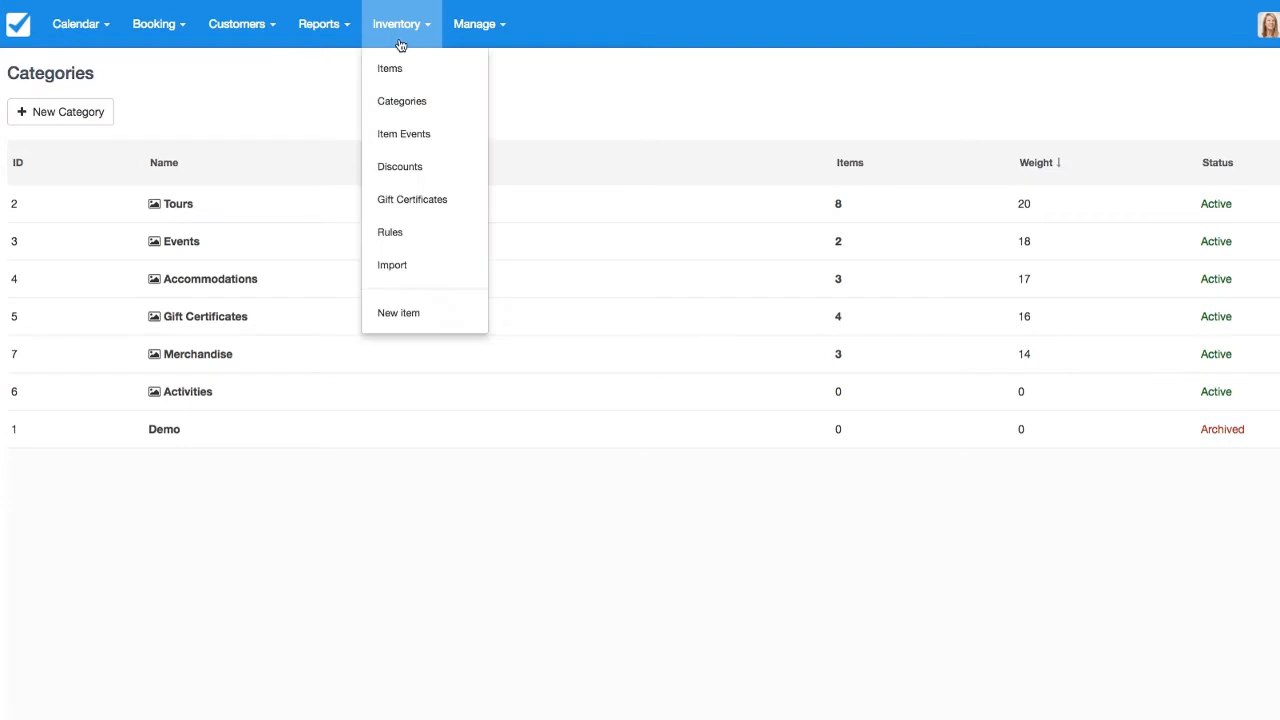
{"action": "mouse_move", "coordinate": [390, 68]}
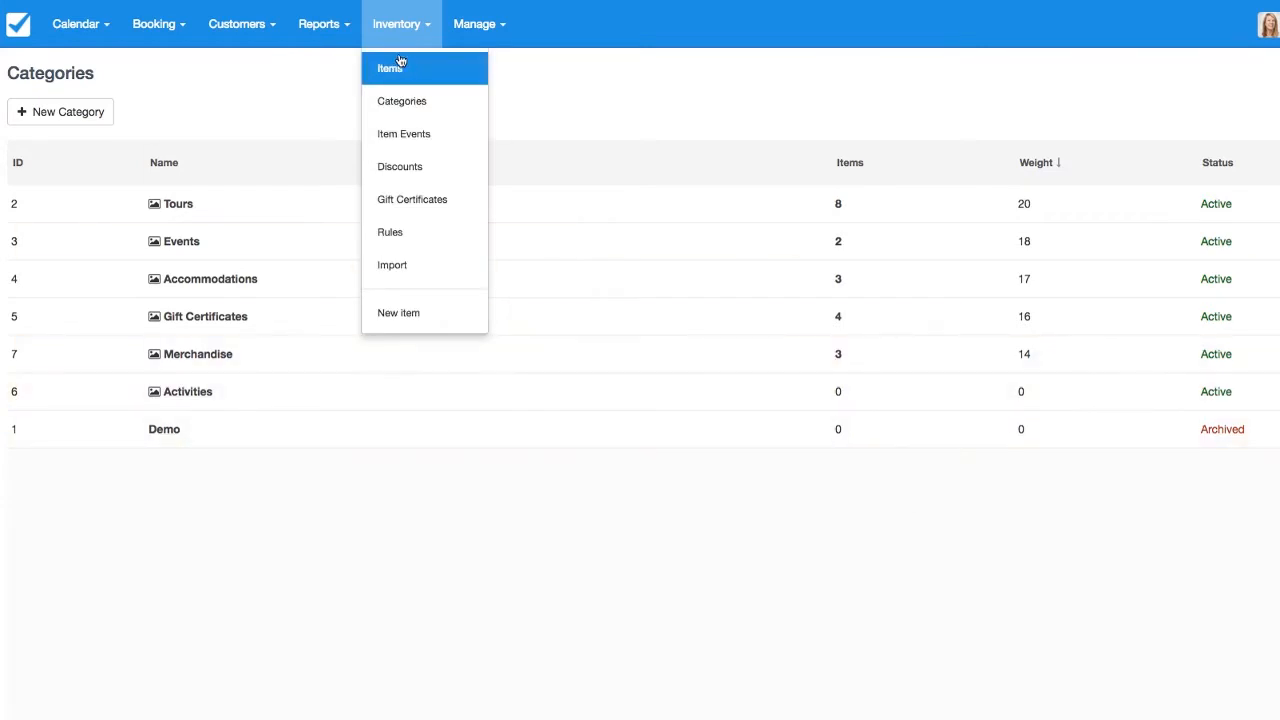
Filter items to Disabled and save the Bungee Jumping from the Top of the O2 Arena item's pricing.
{"action": "left_click", "coordinate": [389, 68]}
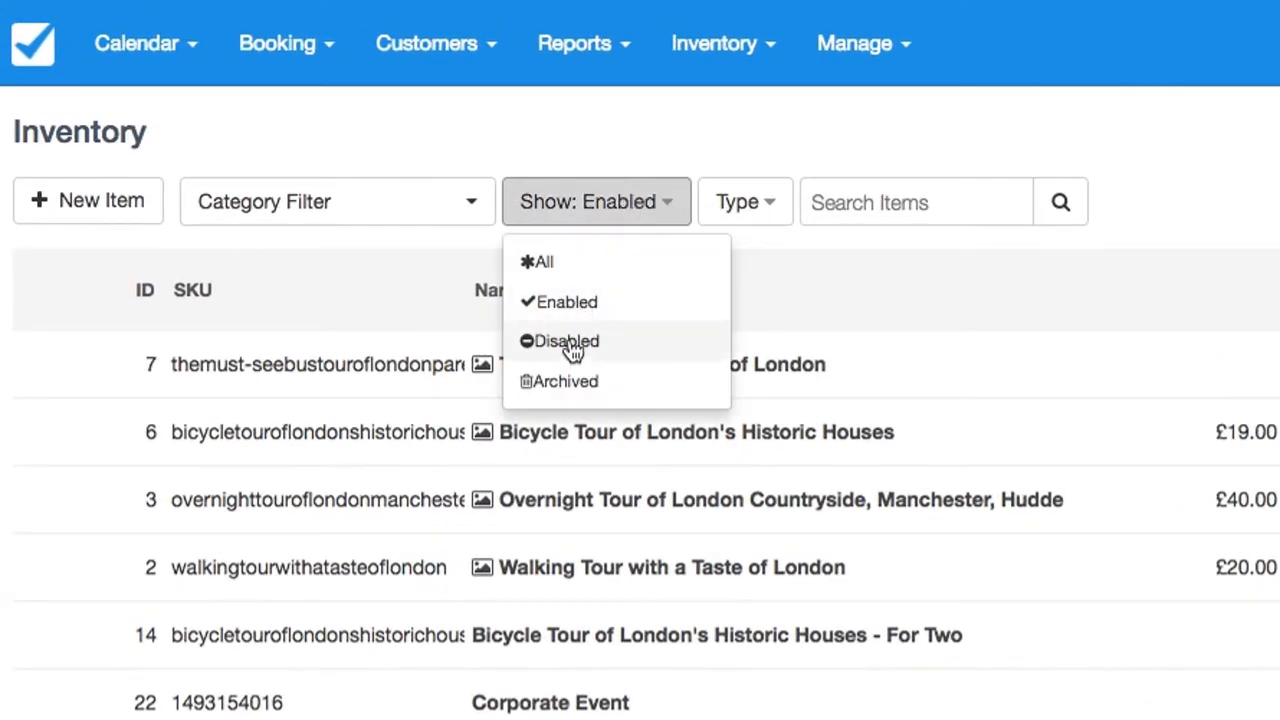
{"action": "left_click", "coordinate": [566, 341]}
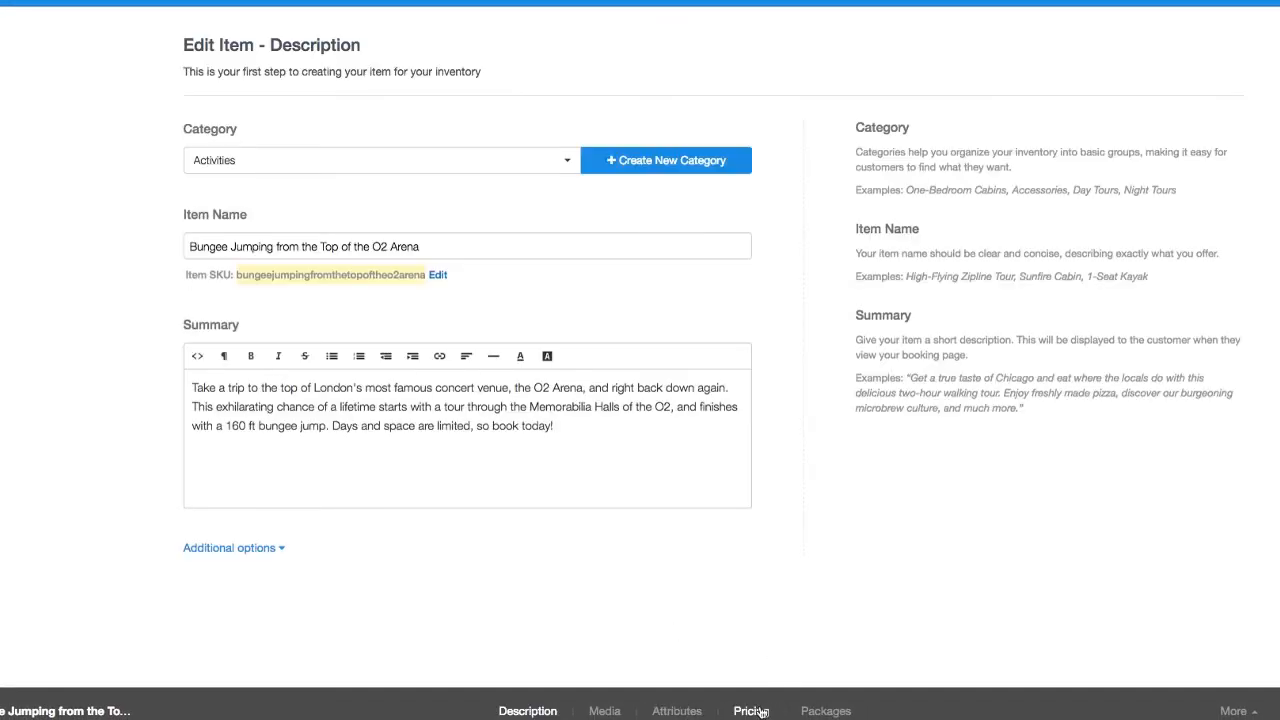
{"action": "left_click", "coordinate": [752, 711]}
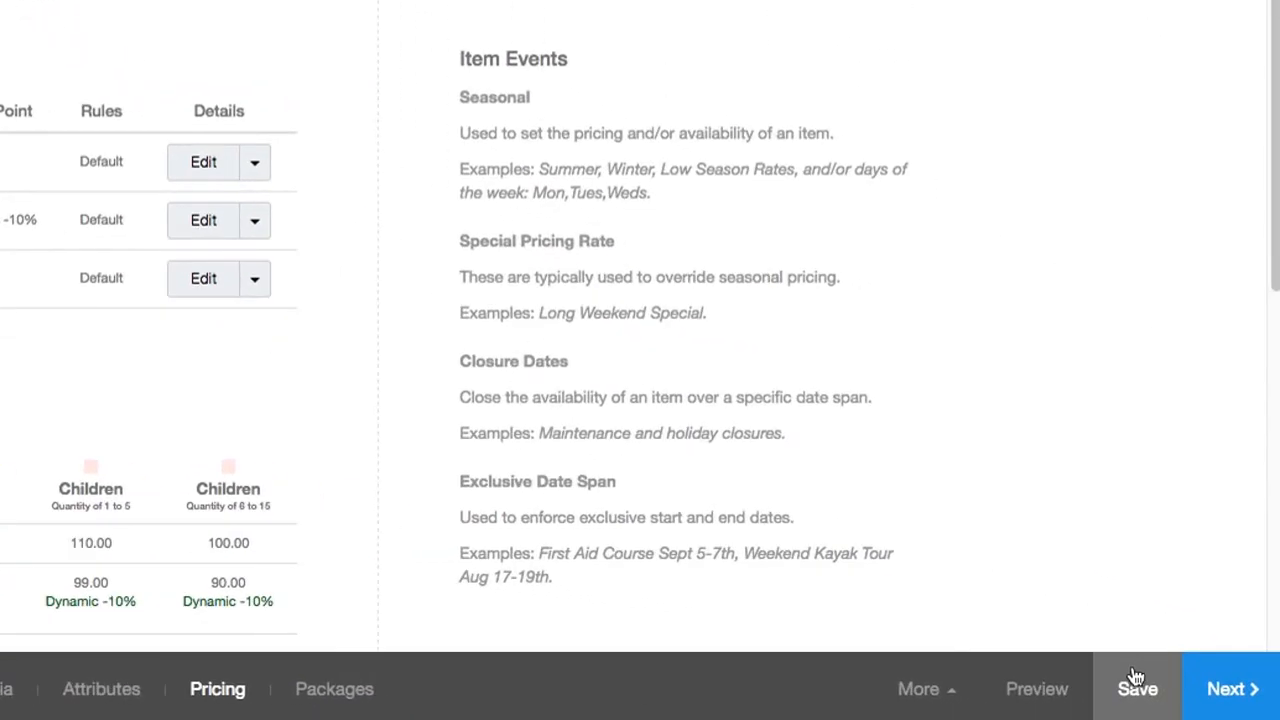
{"action": "left_click", "coordinate": [1137, 688]}
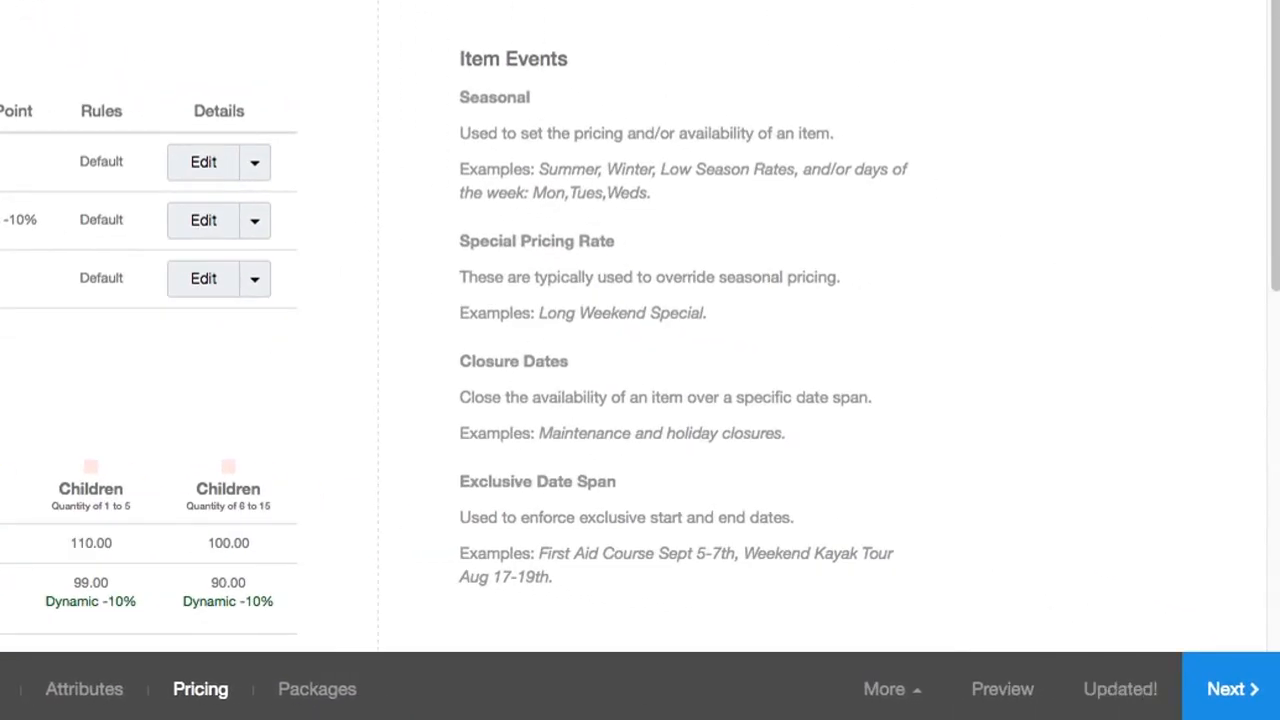